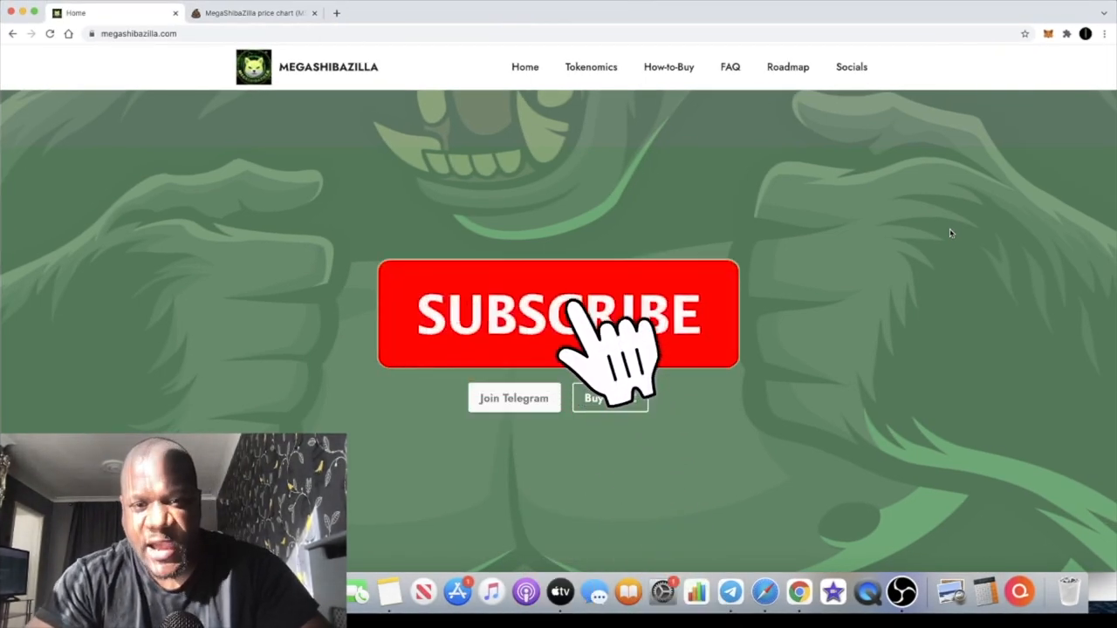
# Scroll the home page down to Tokenomics: 2% reflections, 5% liquidity, 3% marketing, 2% max TX
pyautogui.click(559, 314)
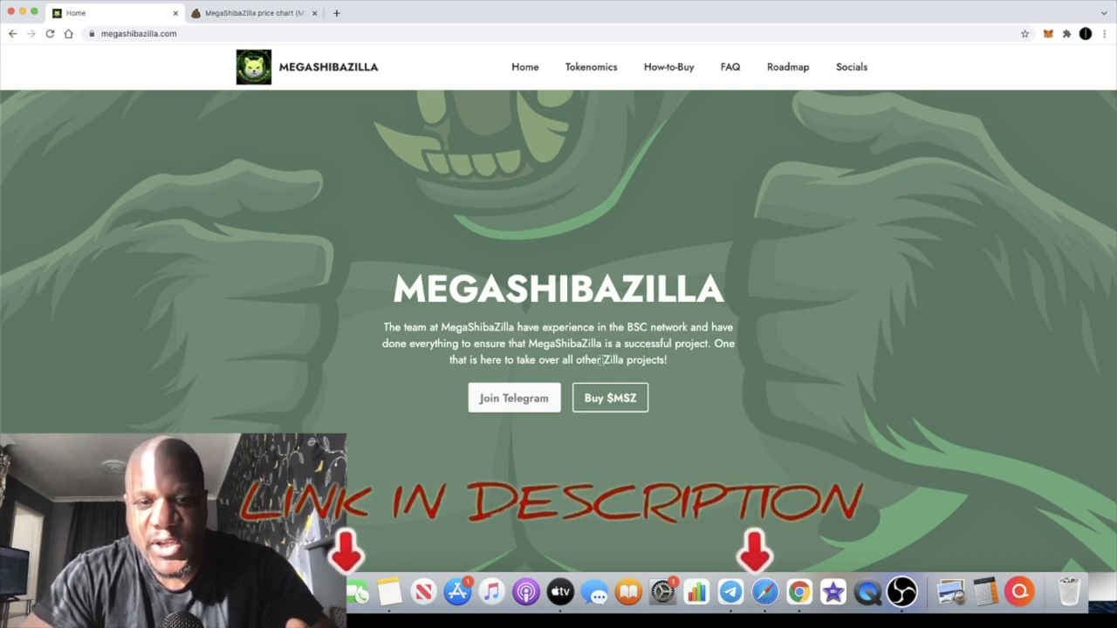
pyautogui.scroll(-3)
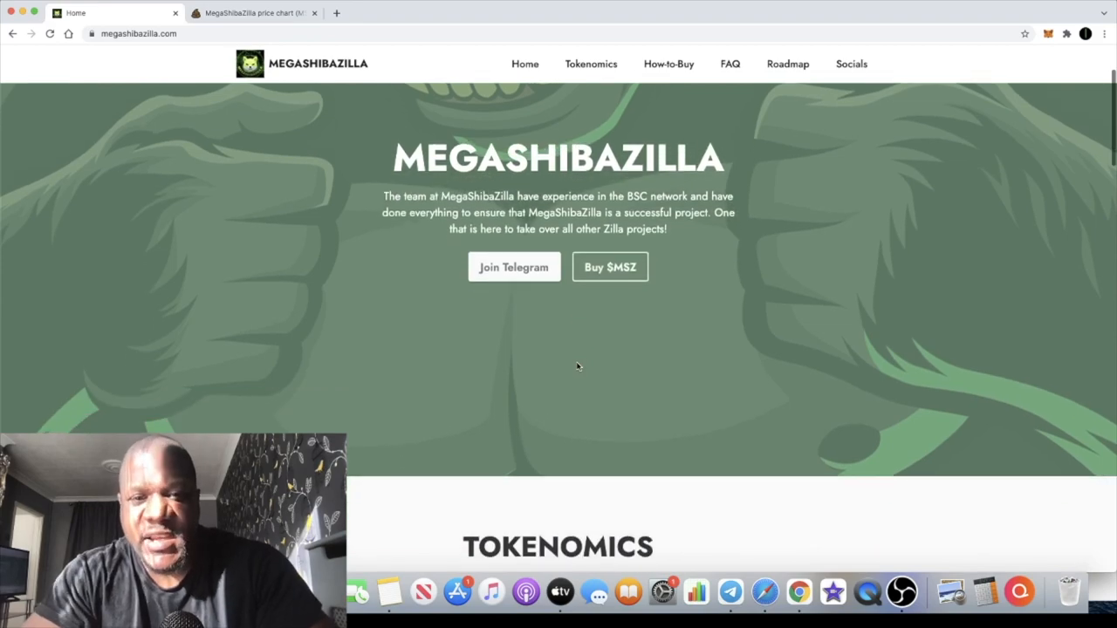
pyautogui.scroll(-3)
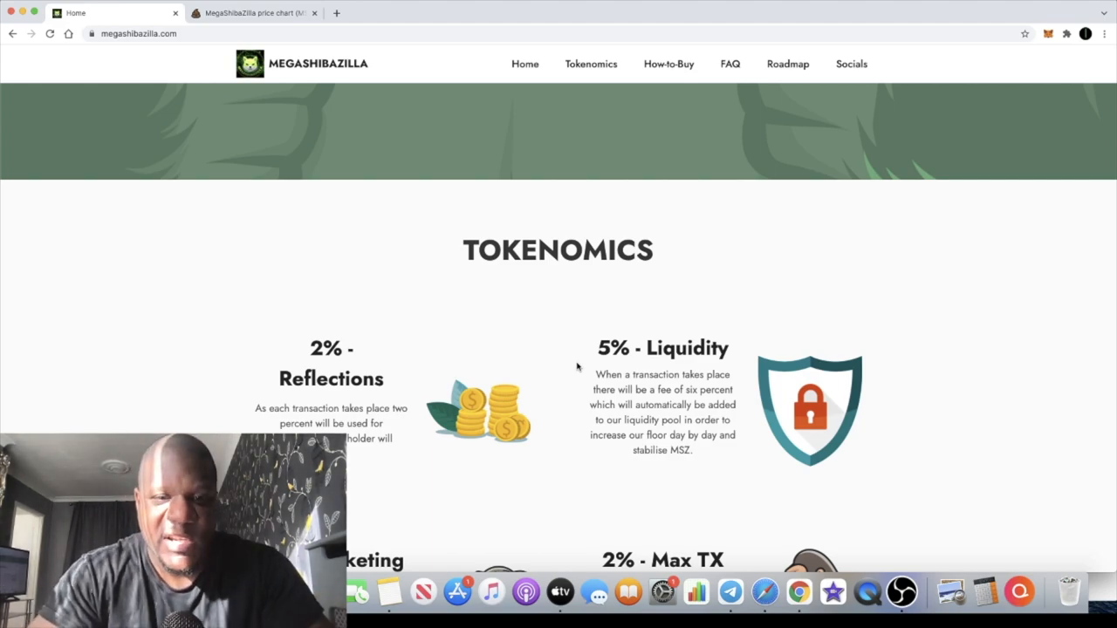
pyautogui.scroll(-3)
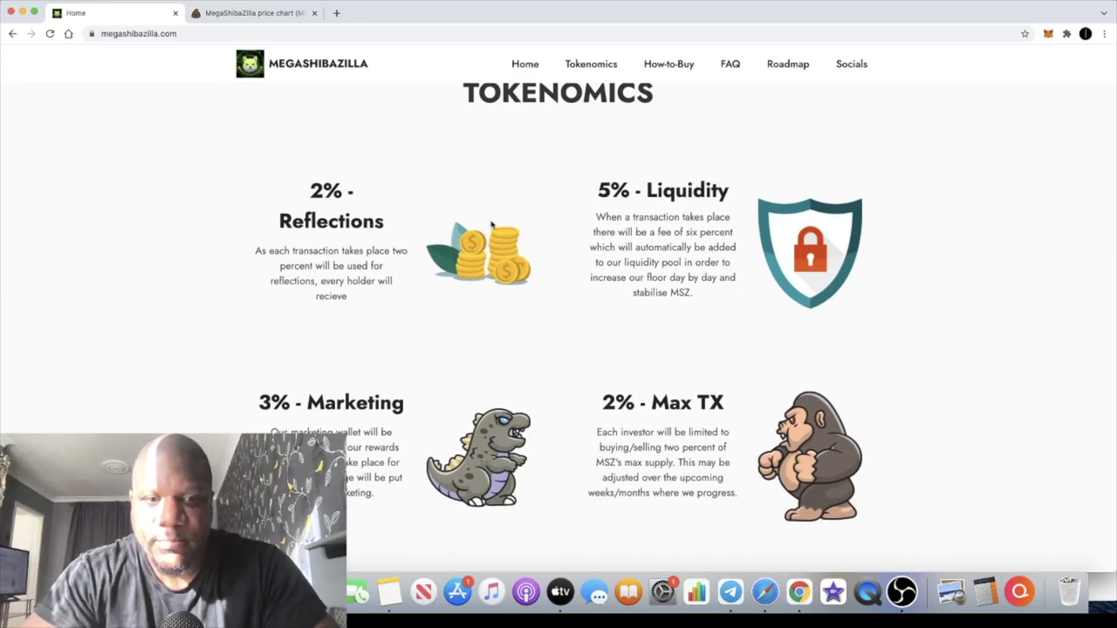
pyautogui.moveTo(402, 294)
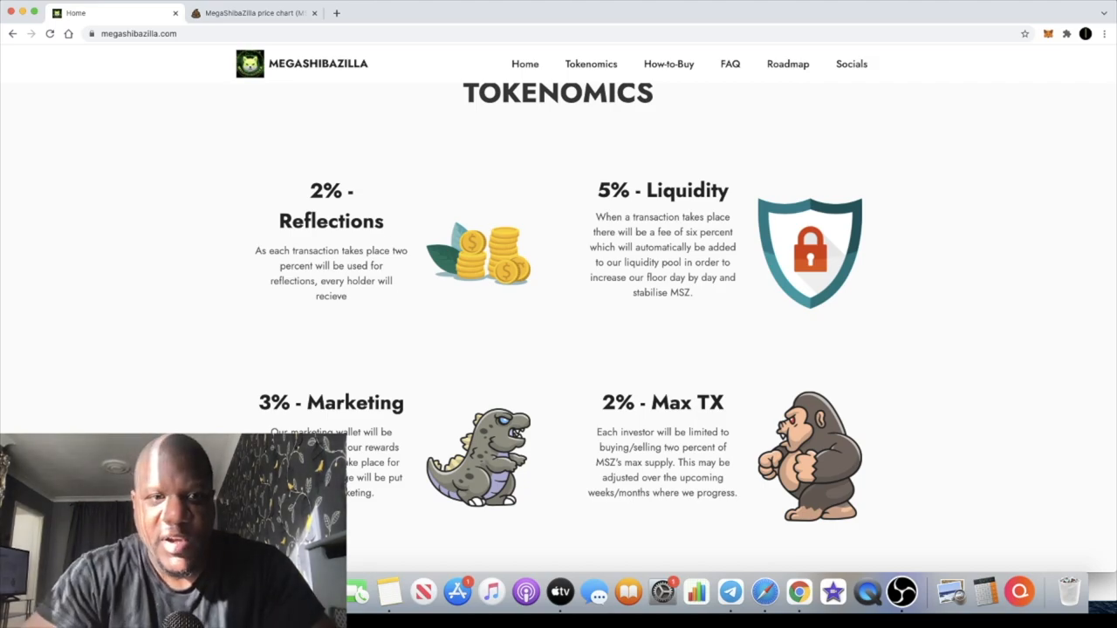
# Switch to the PooCoin tab showing the MSZ/BNB chart with $180,260 market cap
pyautogui.click(253, 12)
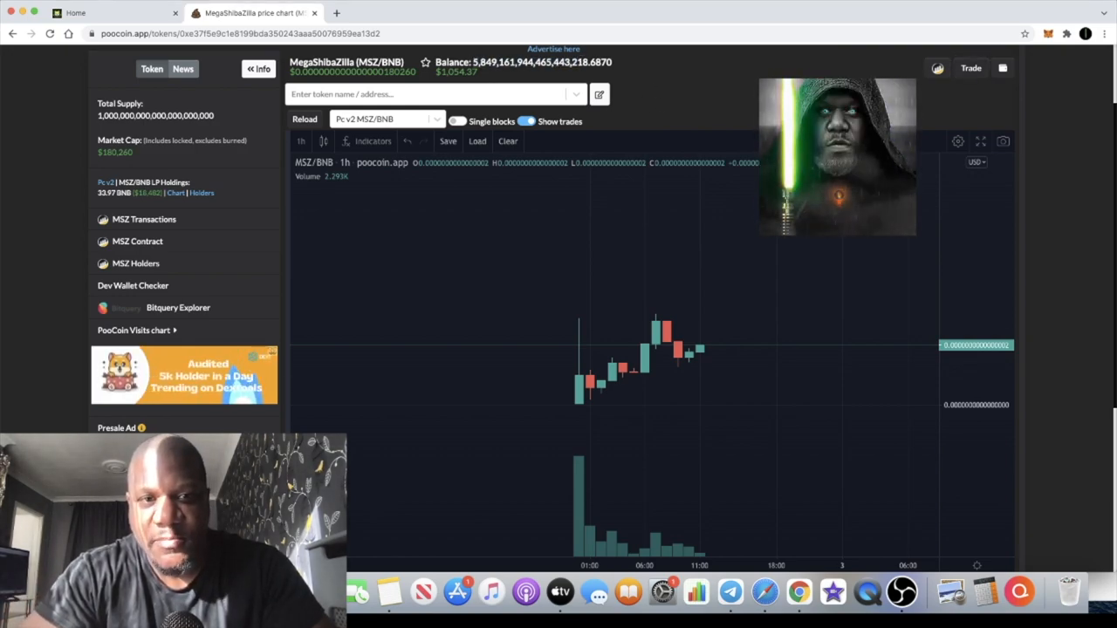
pyautogui.moveTo(719, 257)
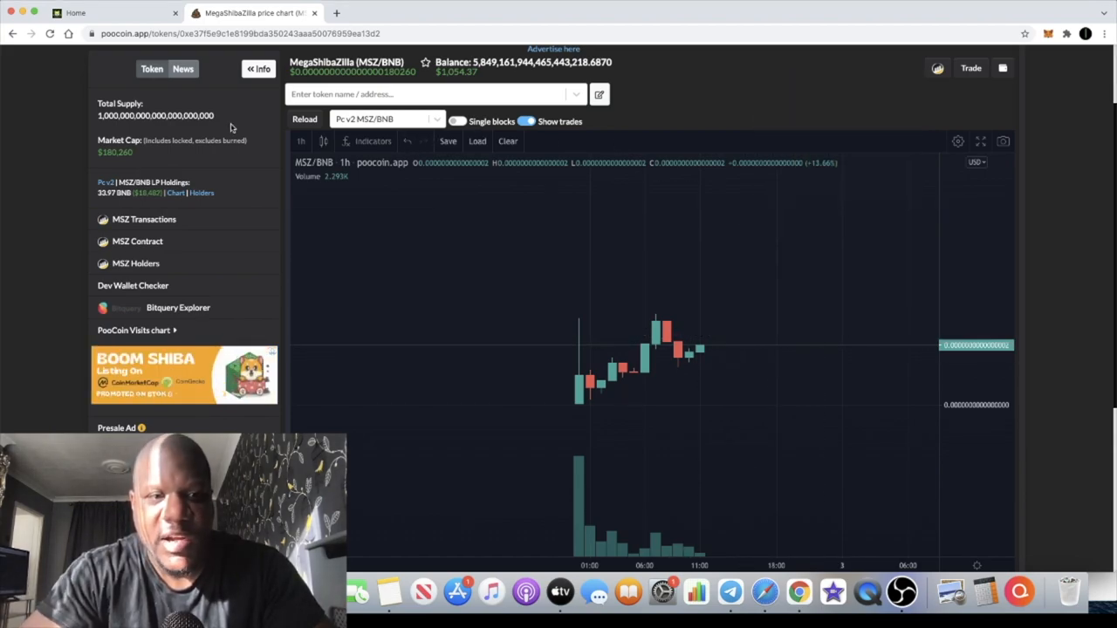
pyautogui.moveTo(161, 152)
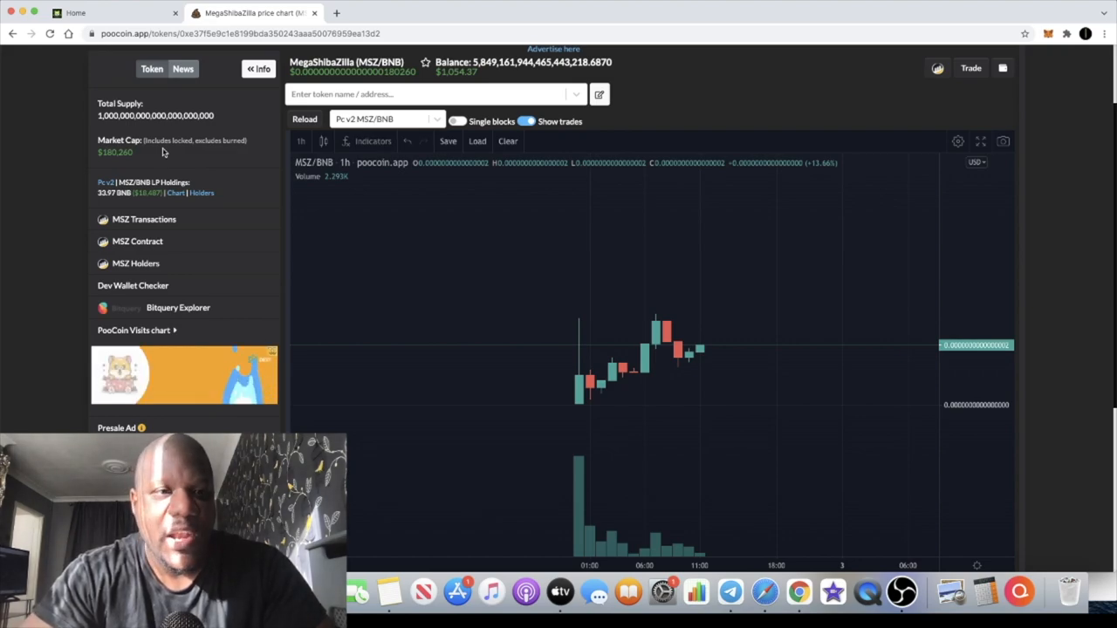
pyautogui.moveTo(426, 352)
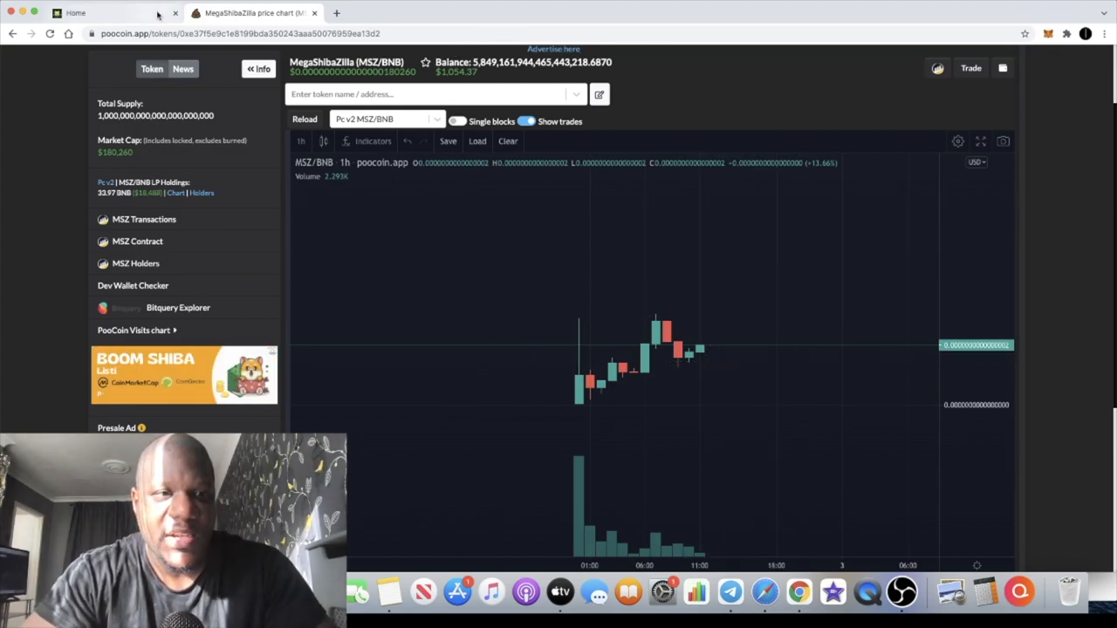
# Return to the project site tab and scroll to the full Marketing and Max TX descriptions
pyautogui.click(113, 12)
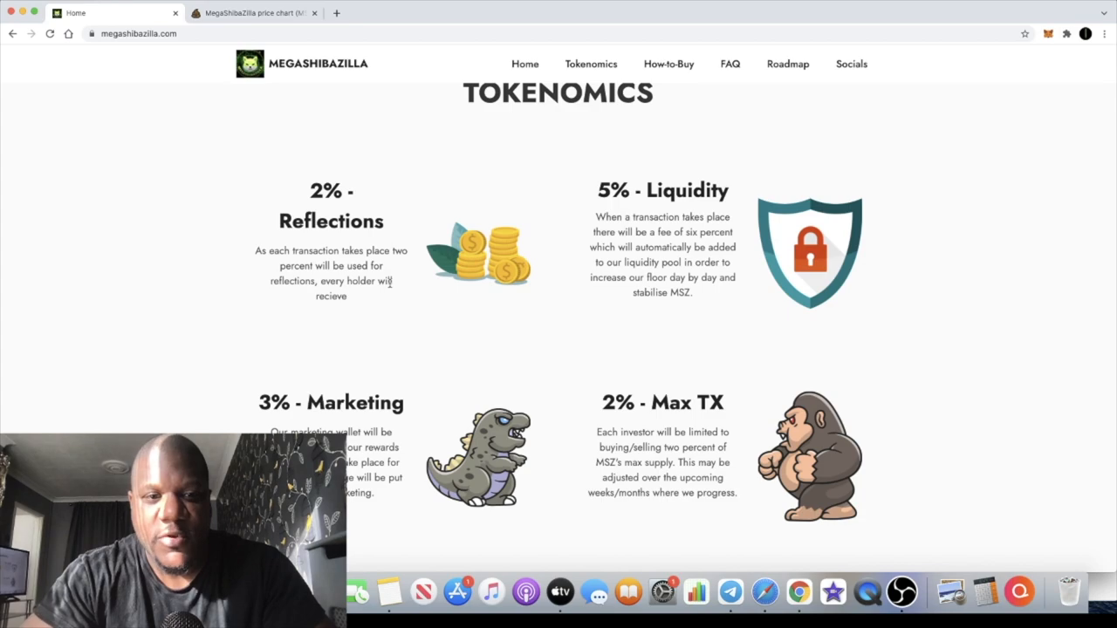
pyautogui.moveTo(279, 265); pyautogui.dragTo(393, 281)
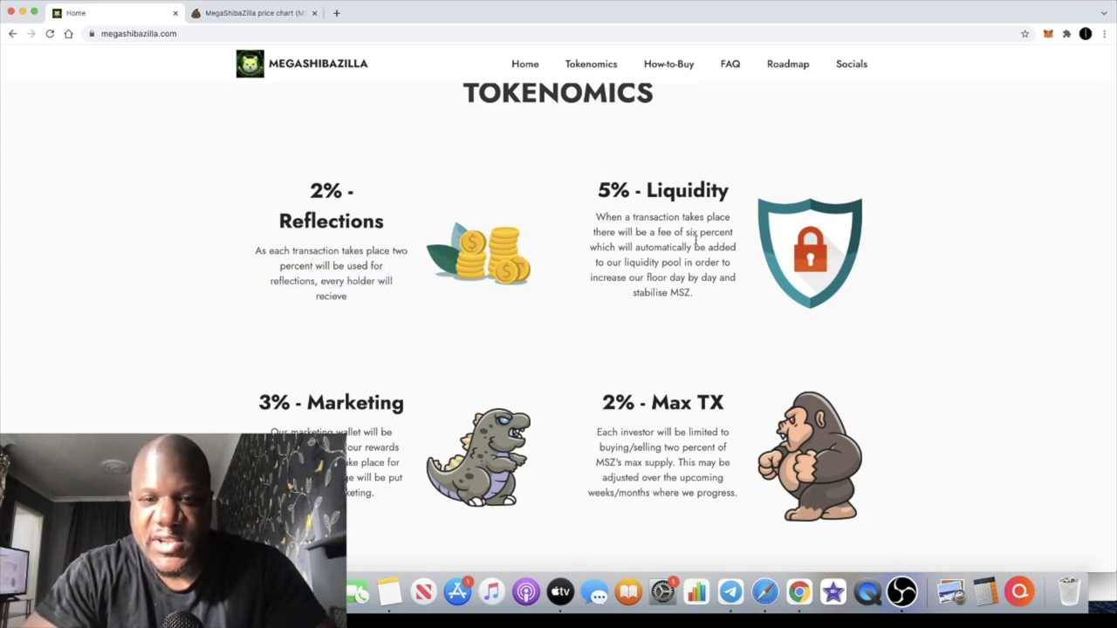
pyautogui.scroll(-3)
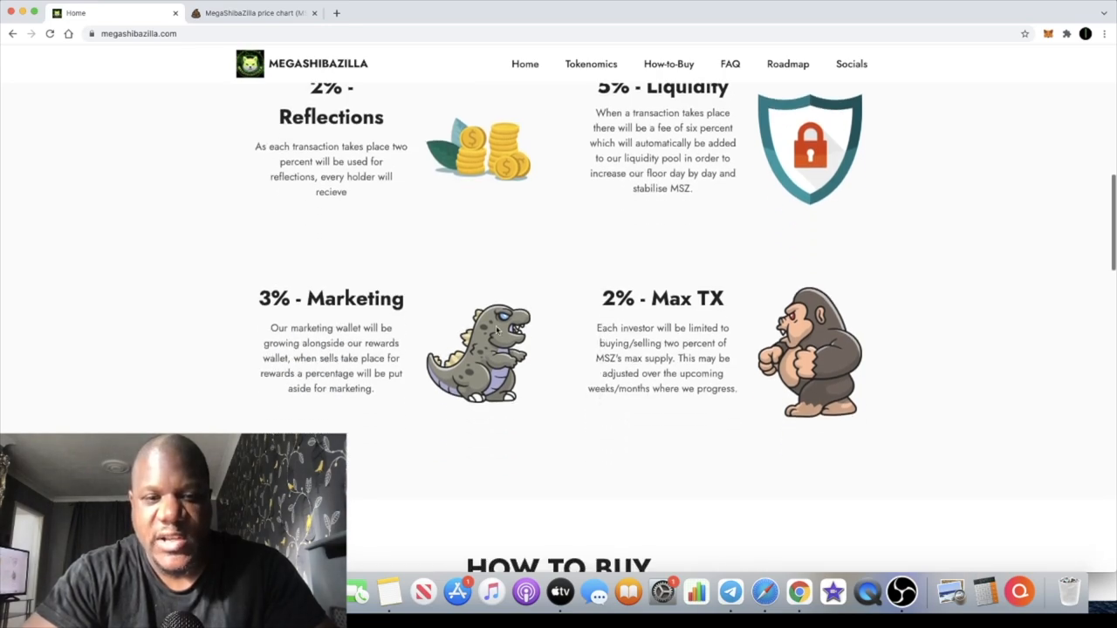
pyautogui.moveTo(575, 318)
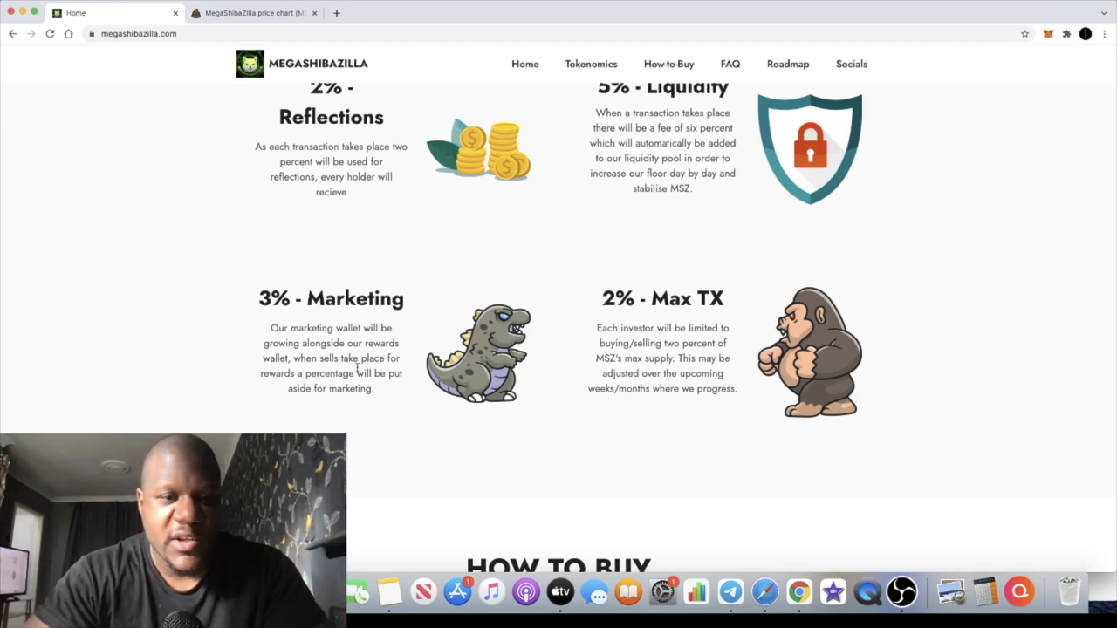
# Scroll through How to Buy and FAQ, settling on the three-step How to Buy guide
pyautogui.scroll(-3)
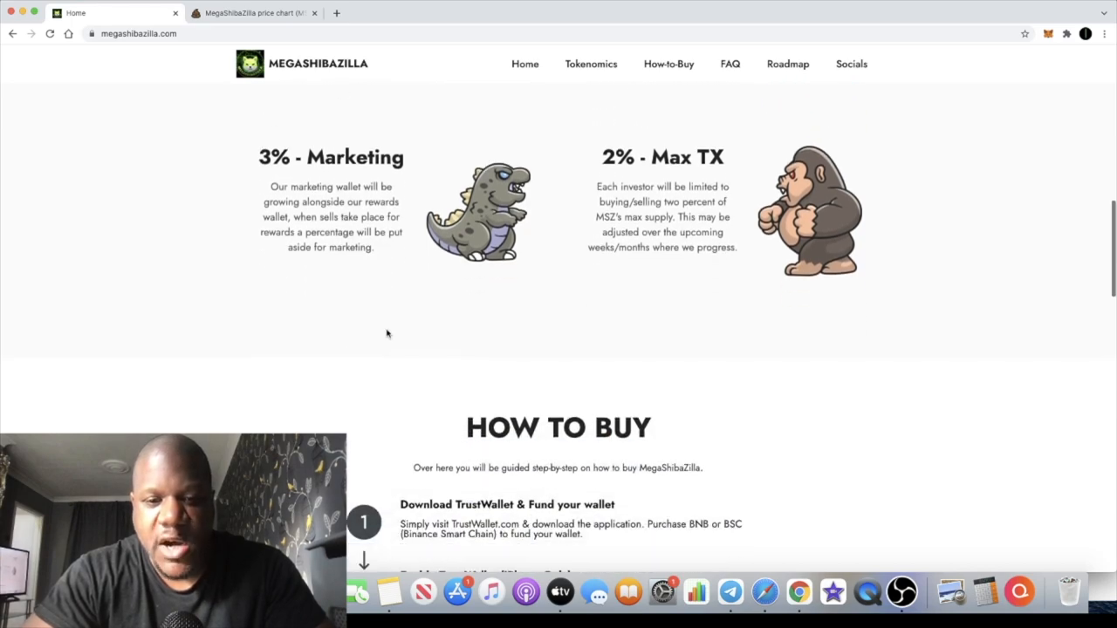
pyautogui.scroll(-3)
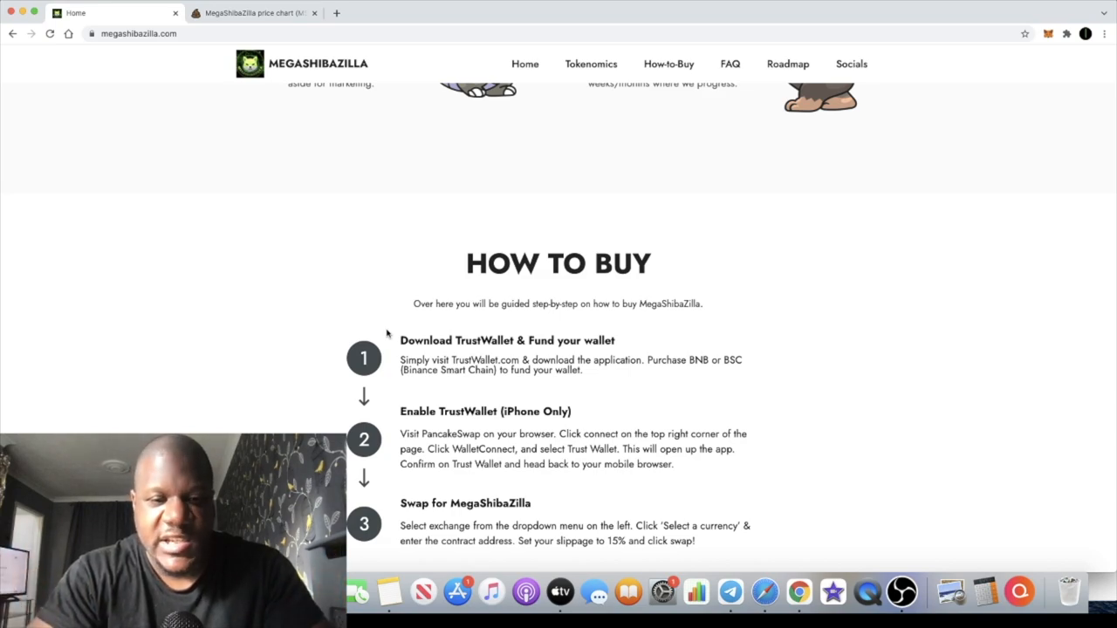
pyautogui.scroll(-3)
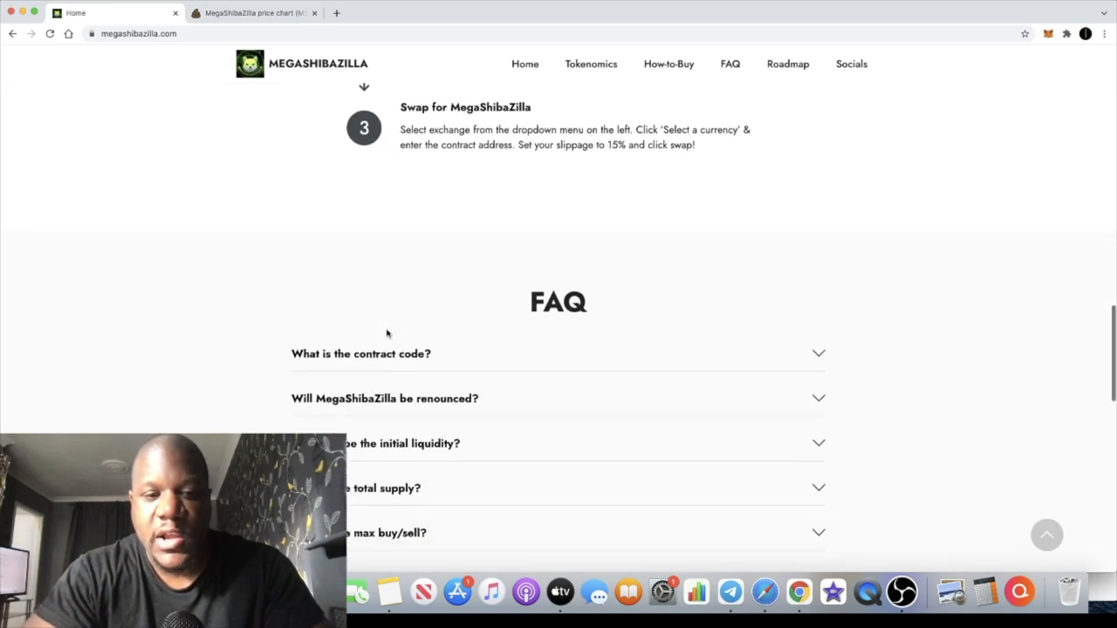
pyautogui.scroll(-3)
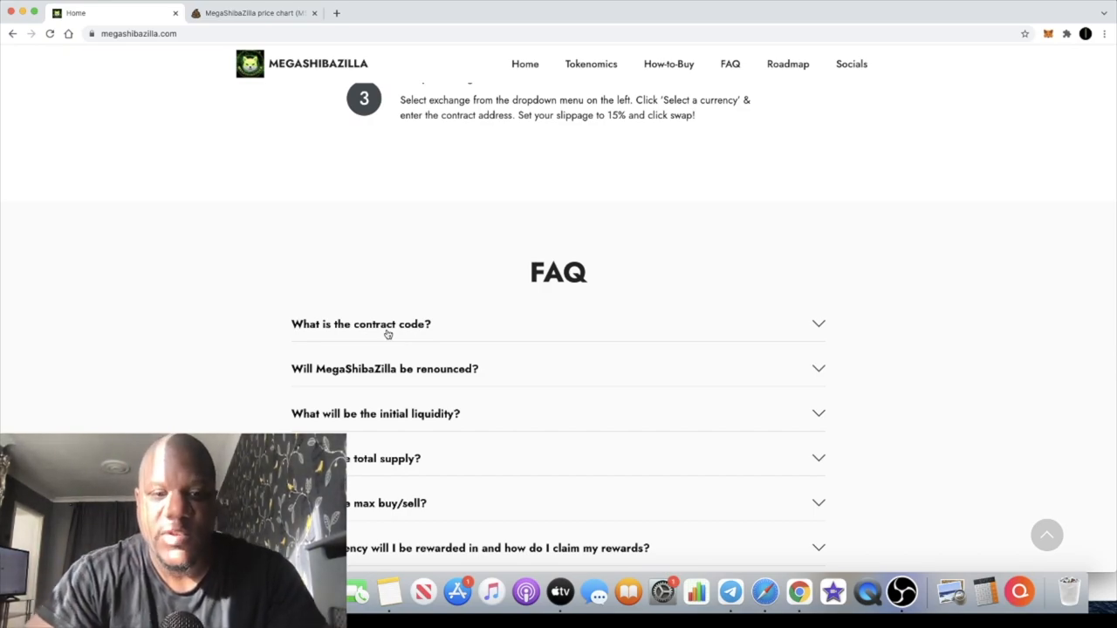
pyautogui.scroll(3)
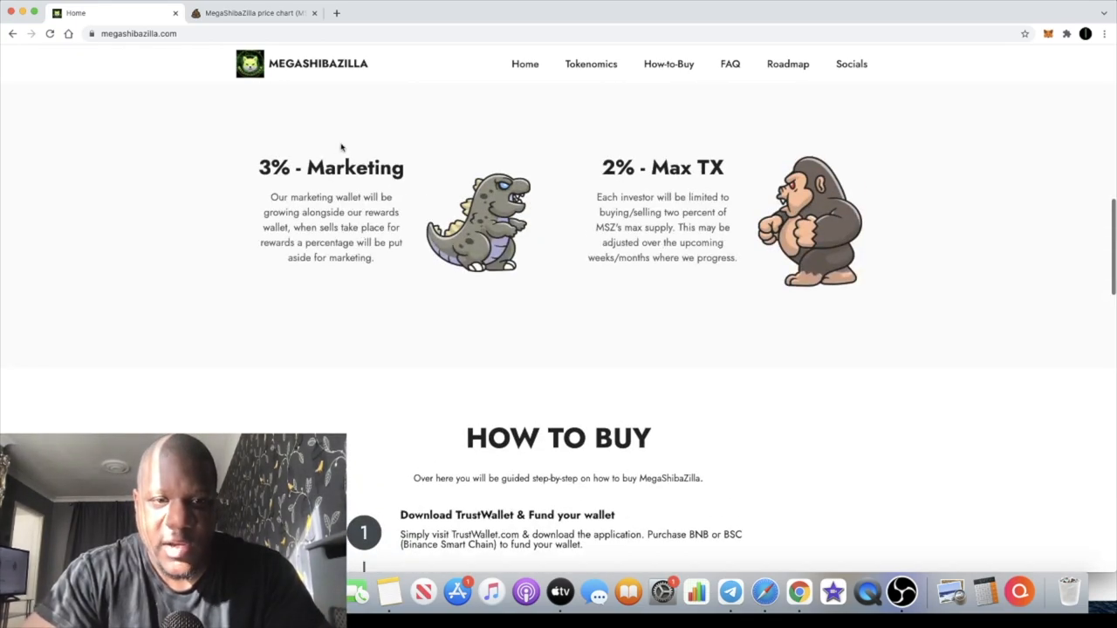
pyautogui.scroll(-3)
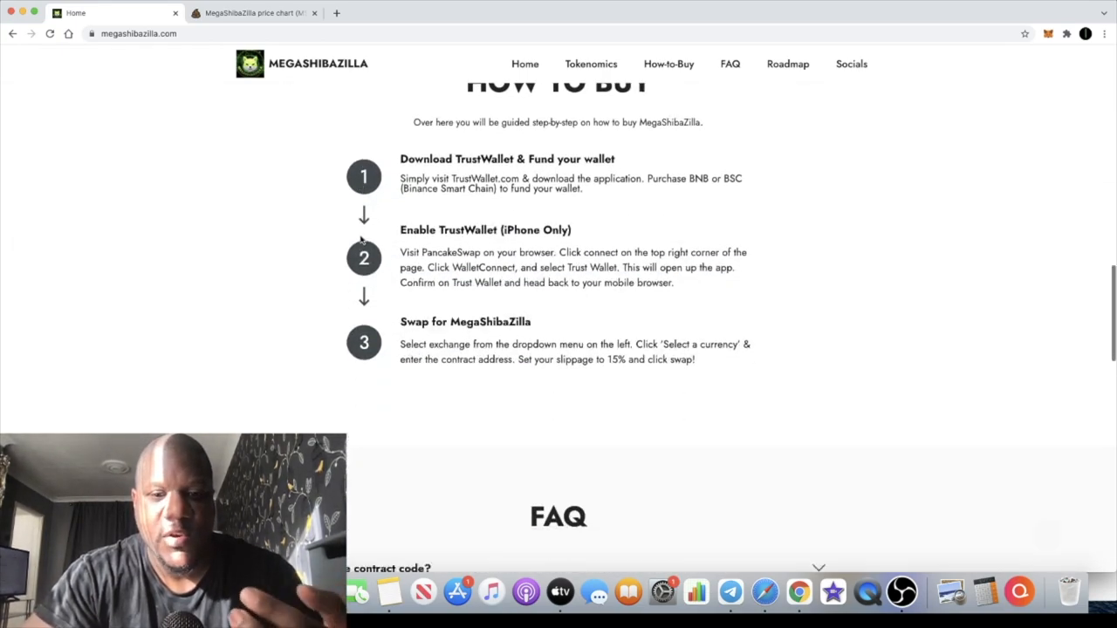
pyautogui.scroll(-3)
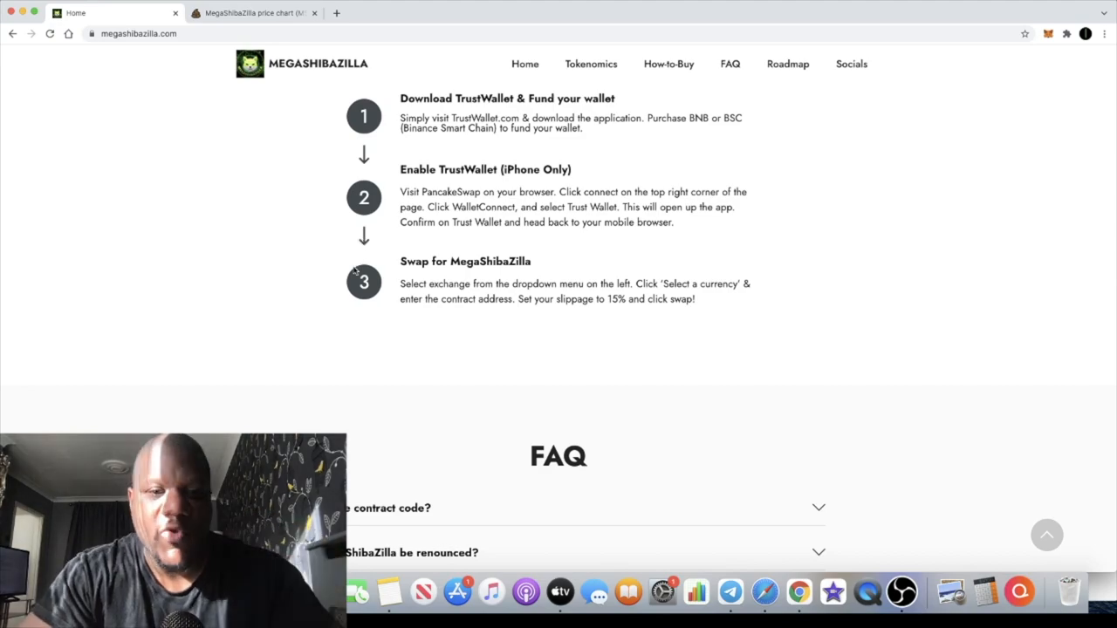
# Scroll down through the three-phase roadmap to the footer with Telegram, Twitter and Chart links
pyautogui.scroll(-3)
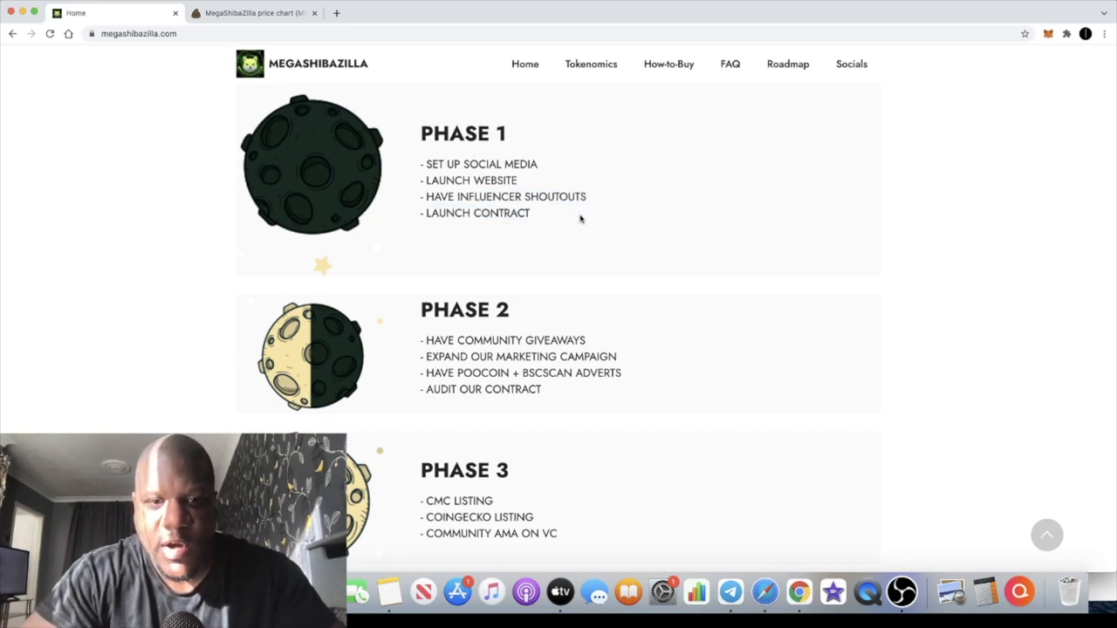
pyautogui.scroll(-3)
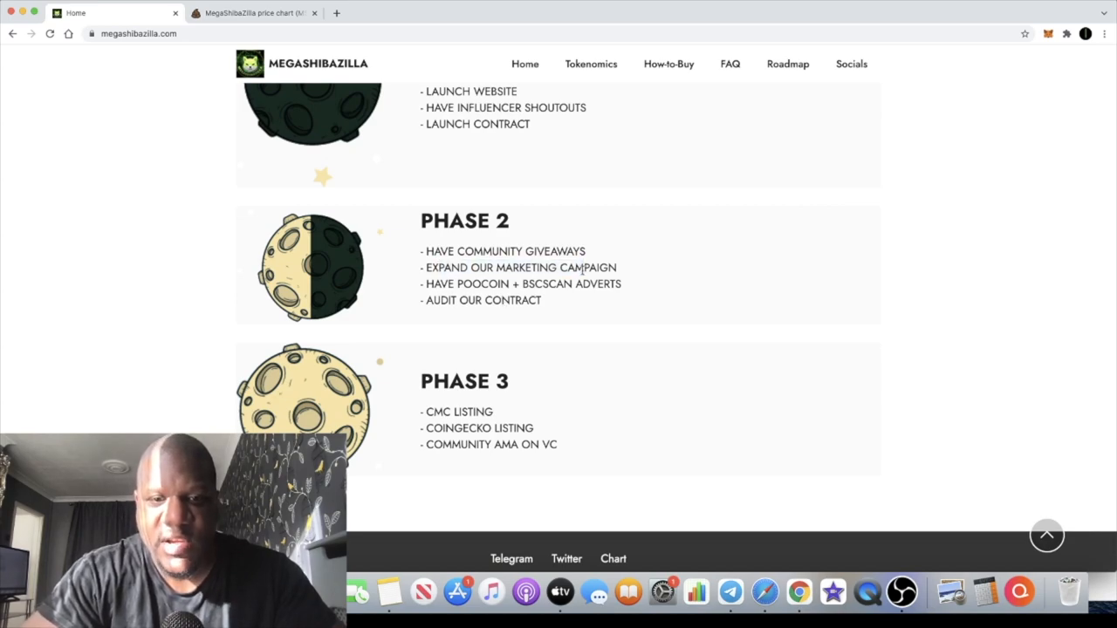
pyautogui.moveTo(550, 310)
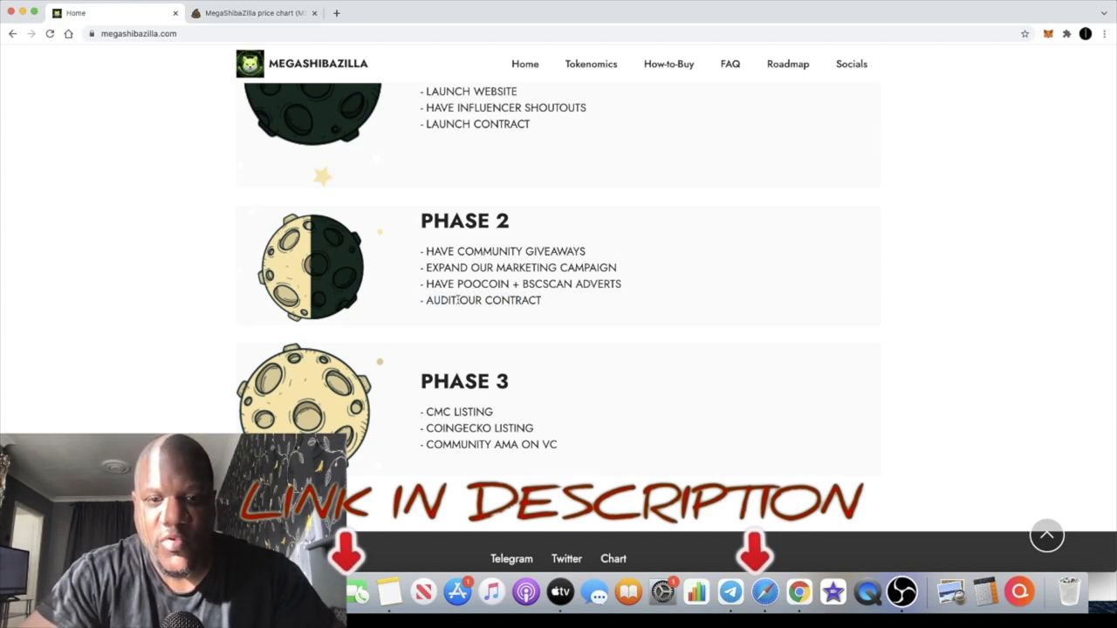
pyautogui.scroll(-3)
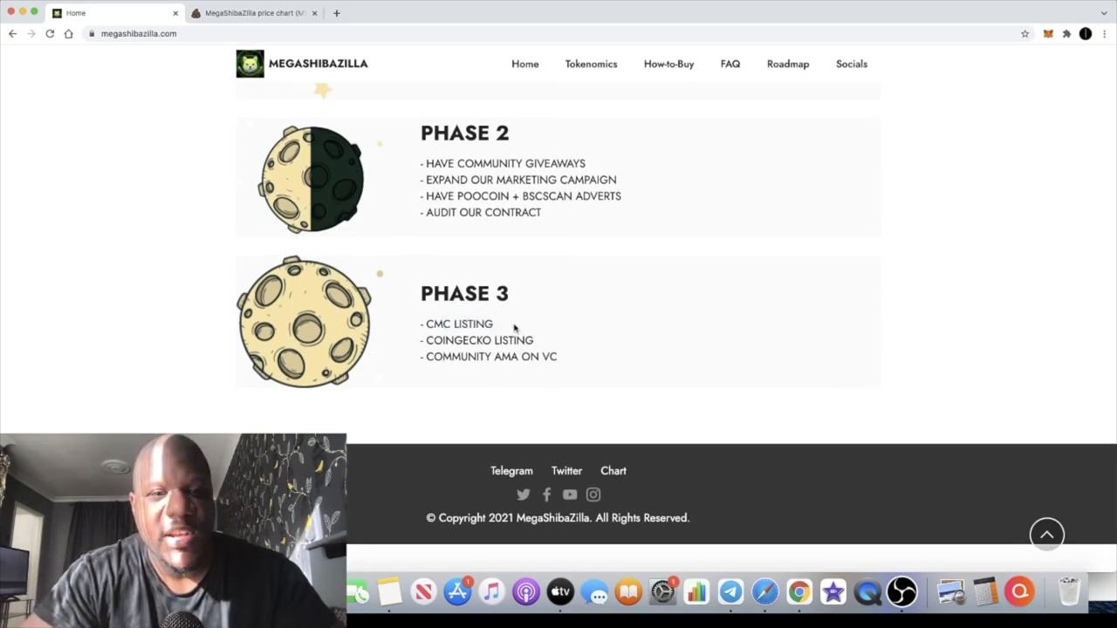
# Scroll back up to the hero banner, then switch to the PooCoin MSZ/BNB chart tab
pyautogui.scroll(3)
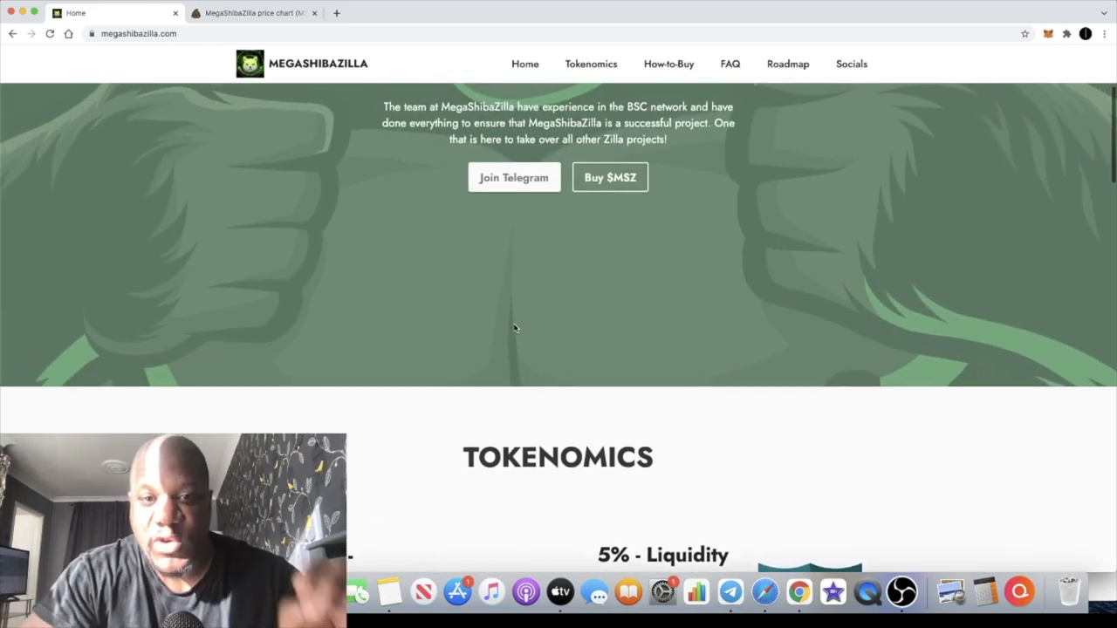
pyautogui.scroll(3)
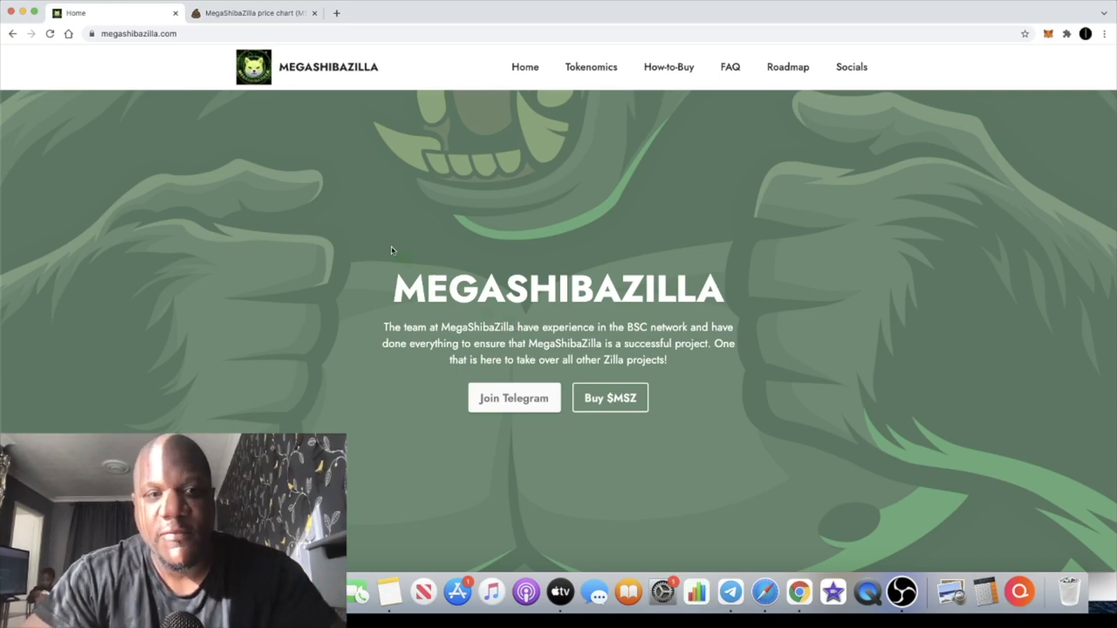
pyautogui.click(253, 12)
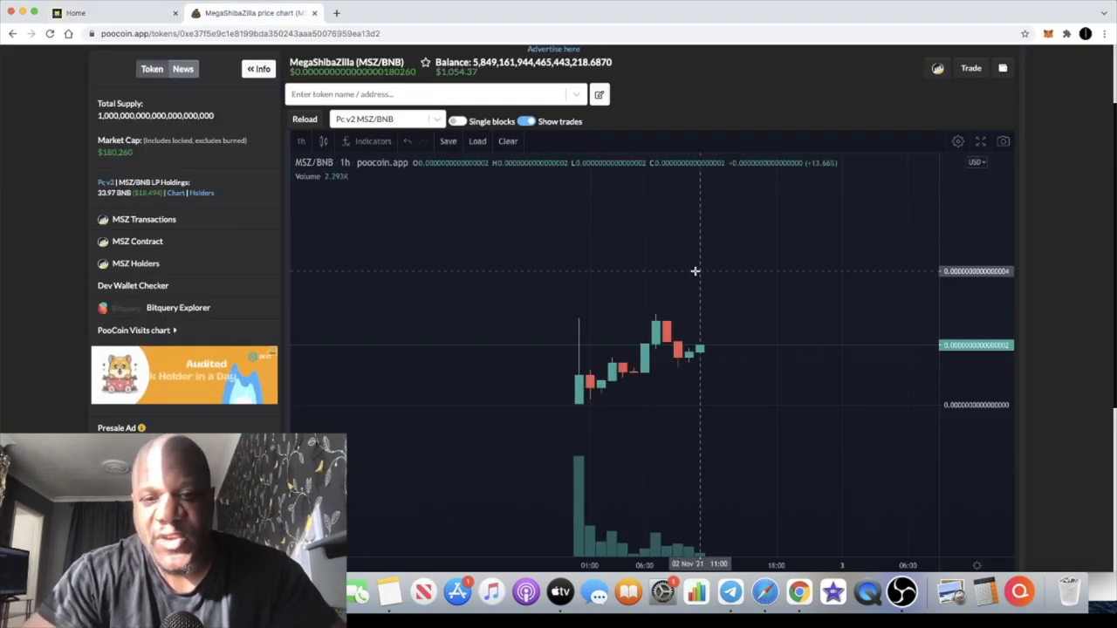